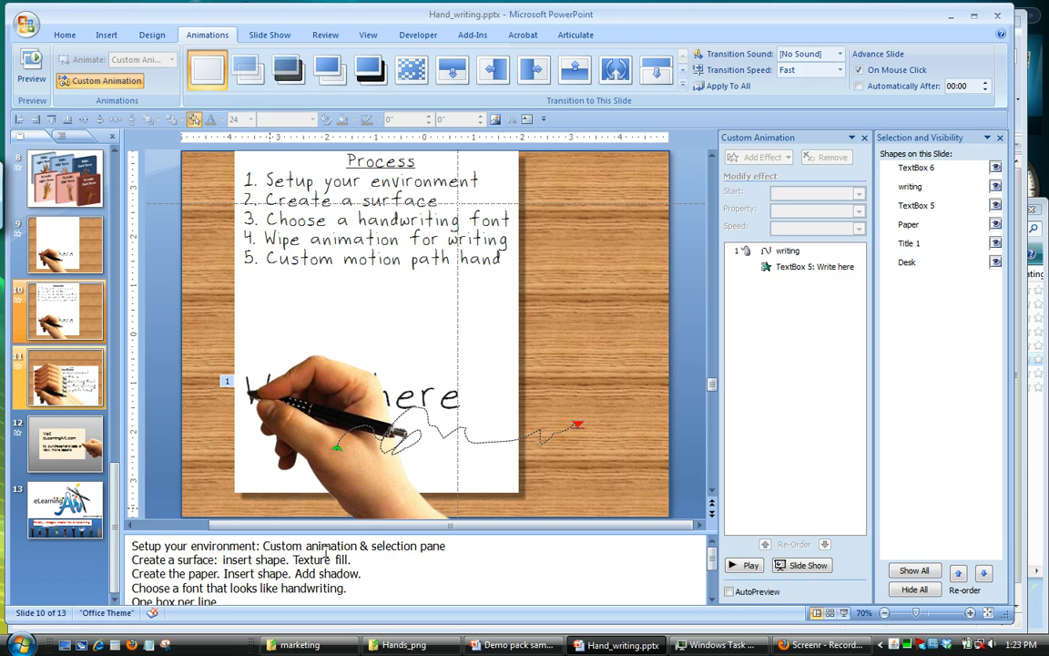
mouse_move(57, 408)
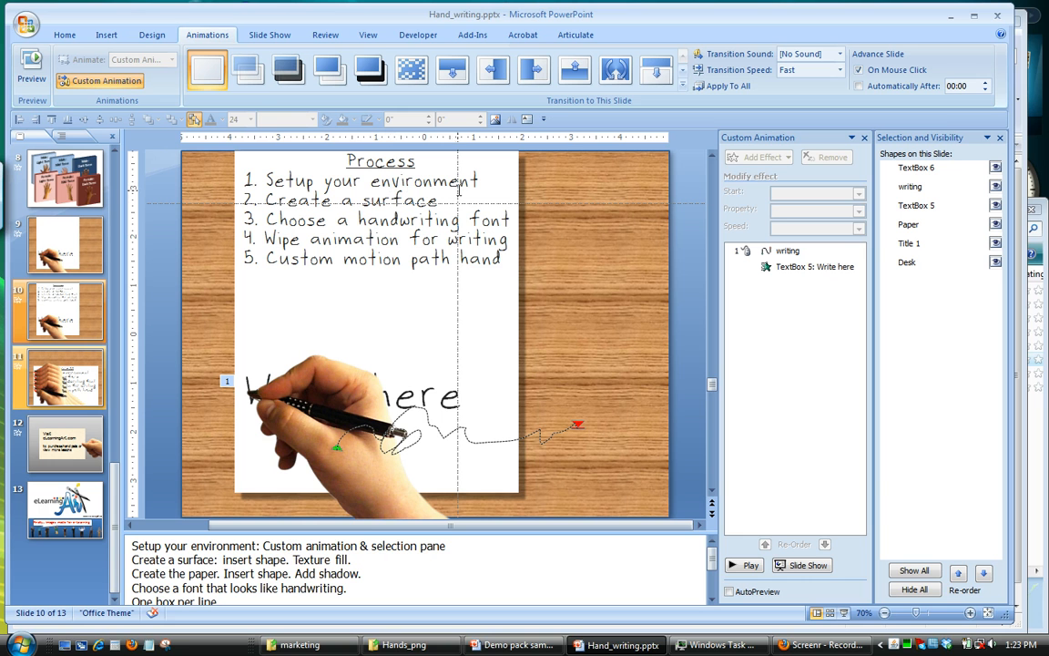
mouse_move(769, 149)
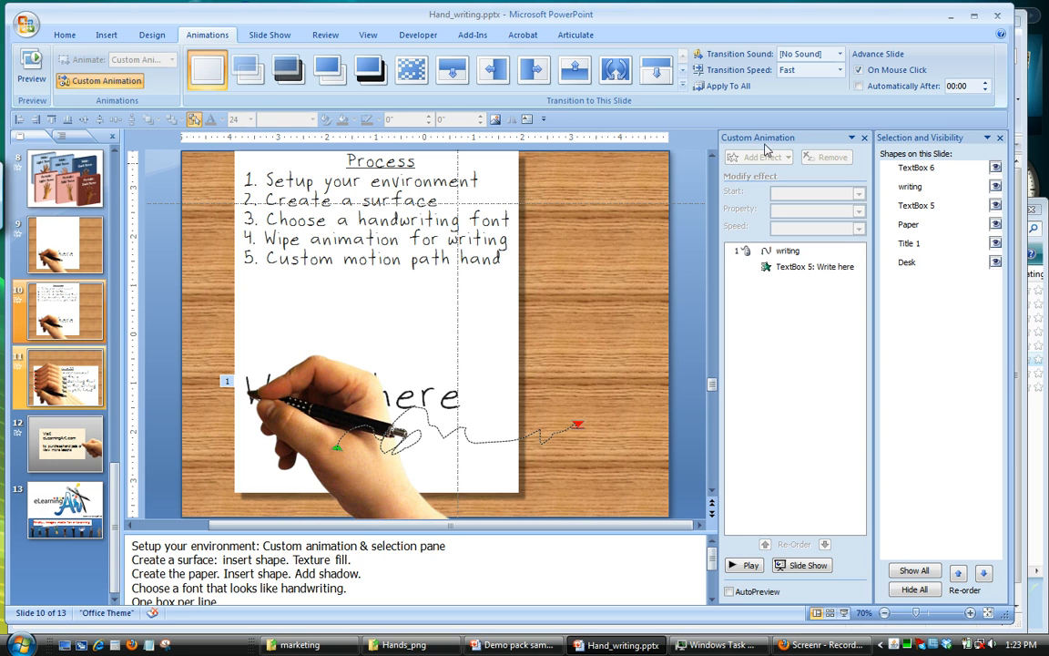
mouse_move(918, 146)
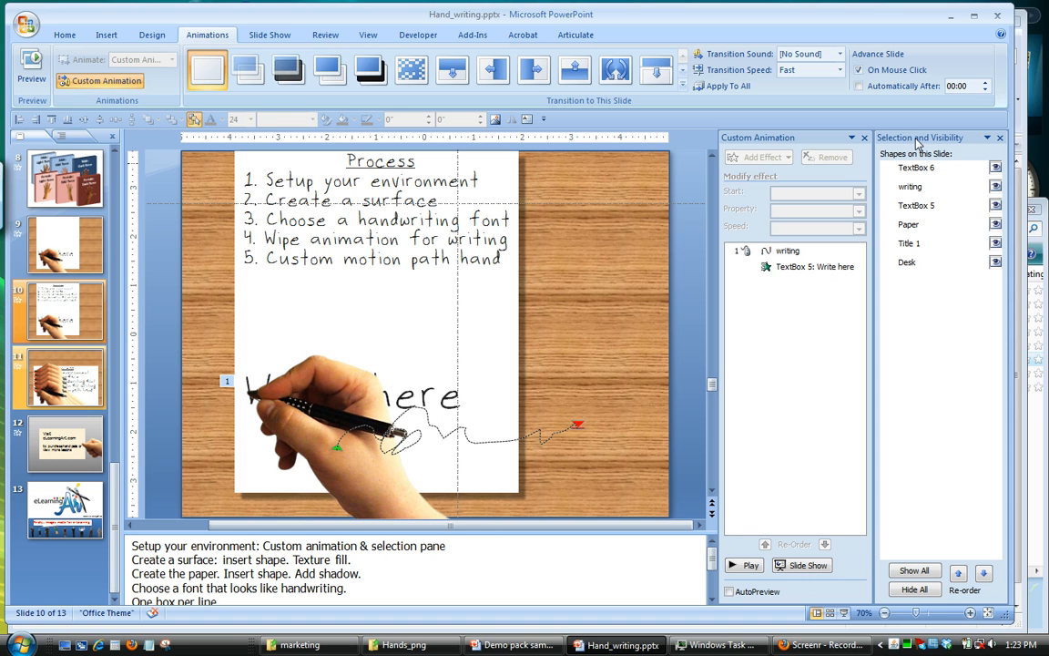
mouse_move(789, 146)
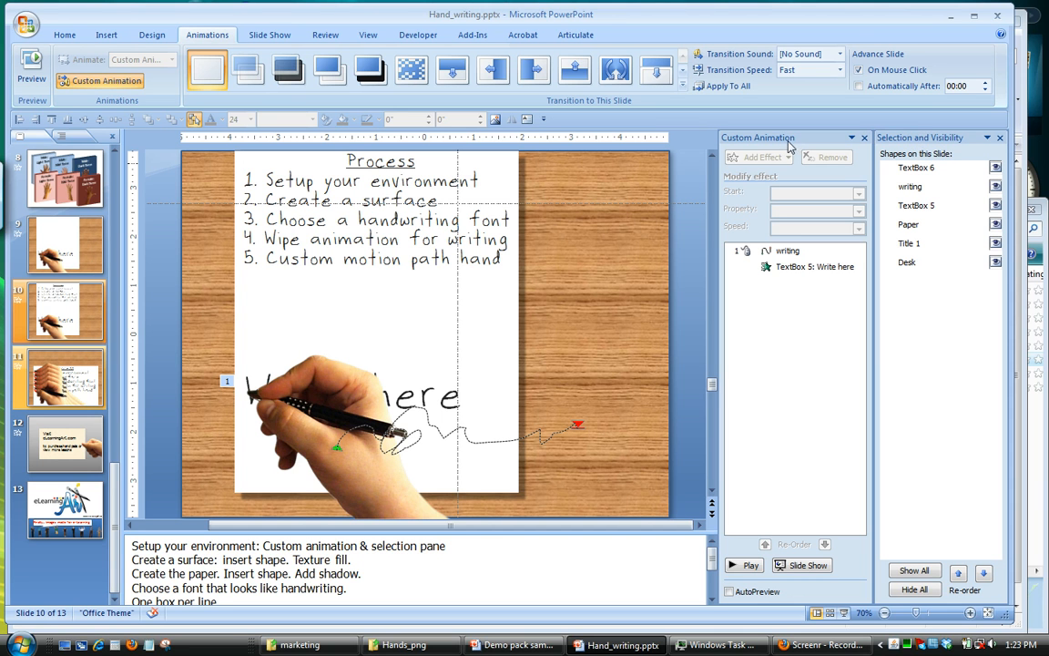
mouse_move(756, 189)
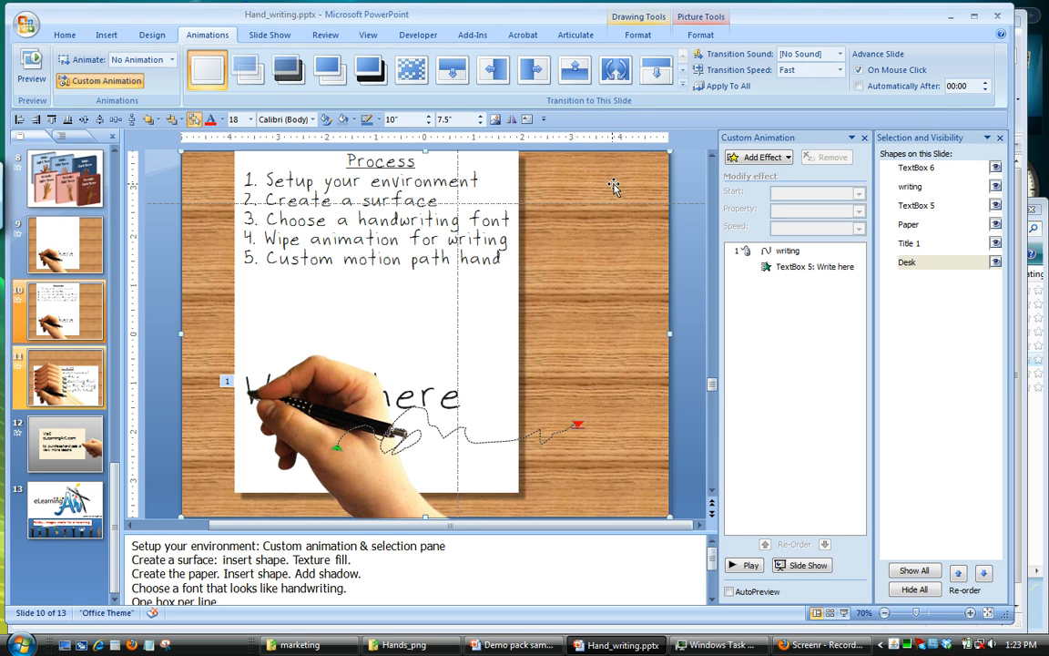
mouse_move(519, 281)
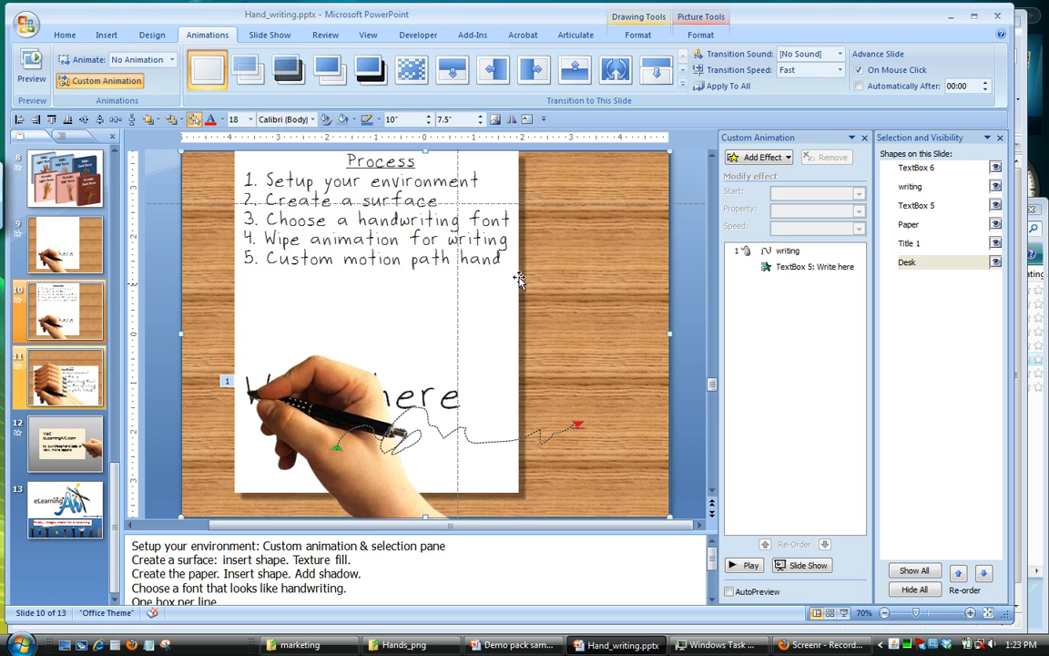
mouse_move(507, 164)
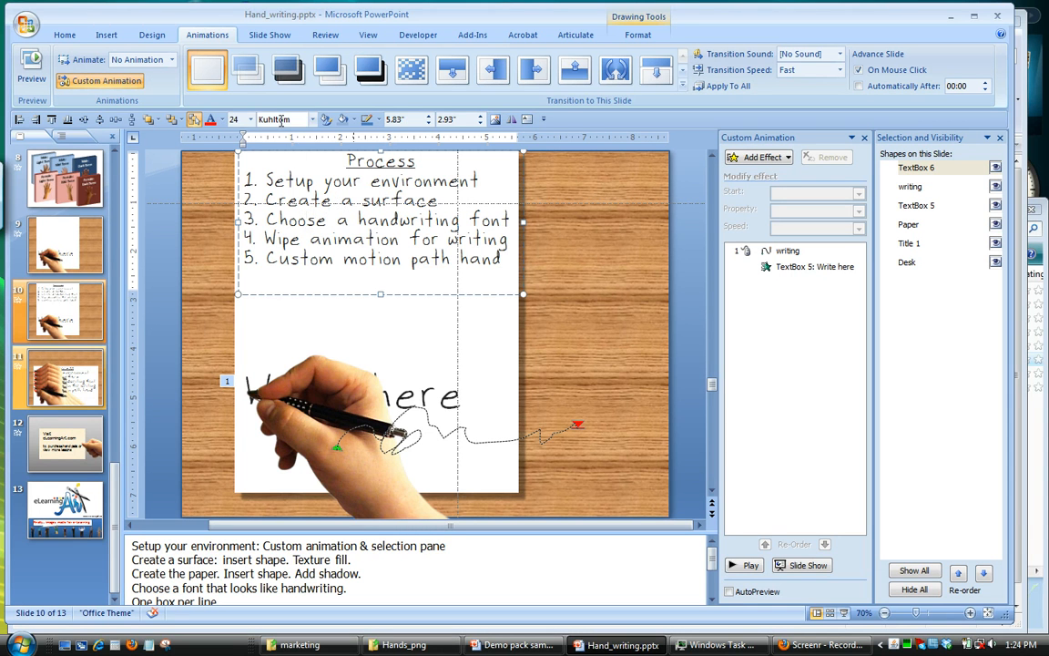
mouse_move(284, 118)
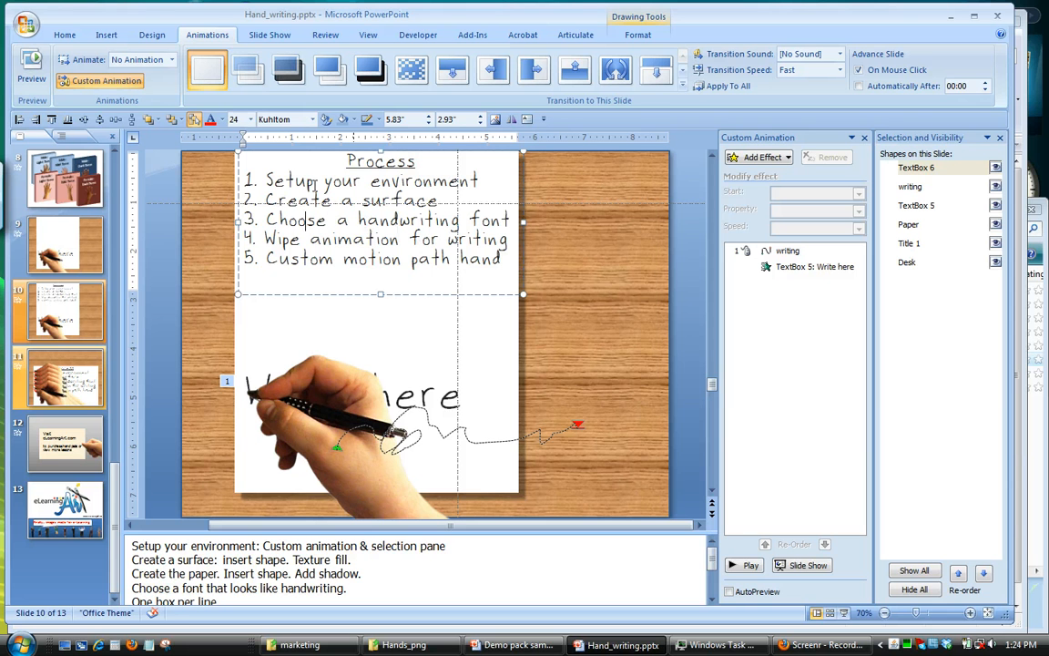
mouse_move(284, 161)
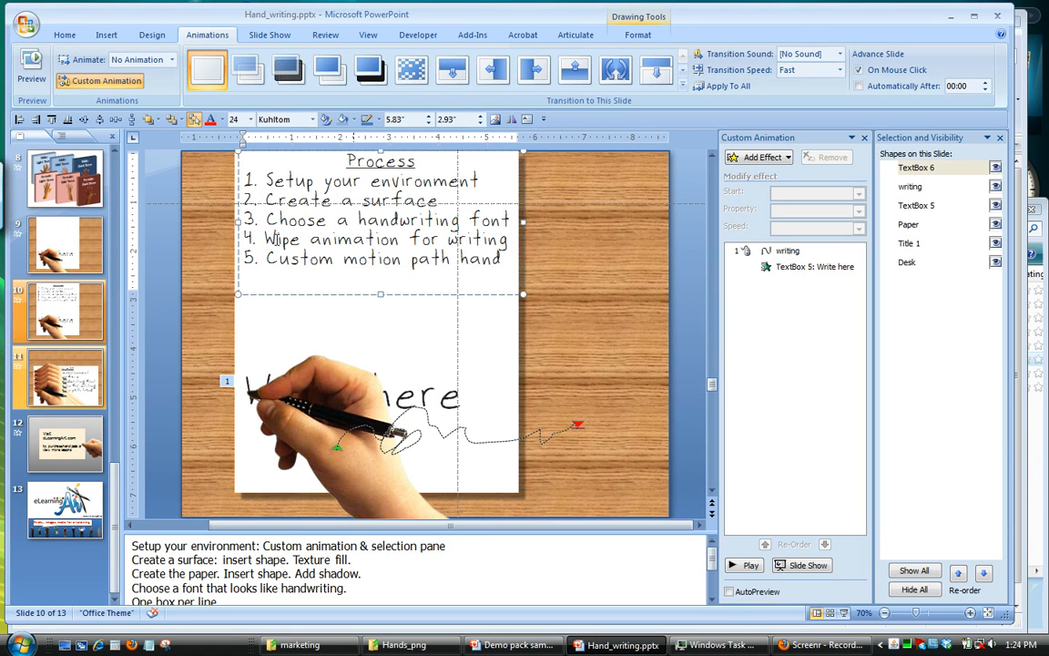
mouse_move(318, 377)
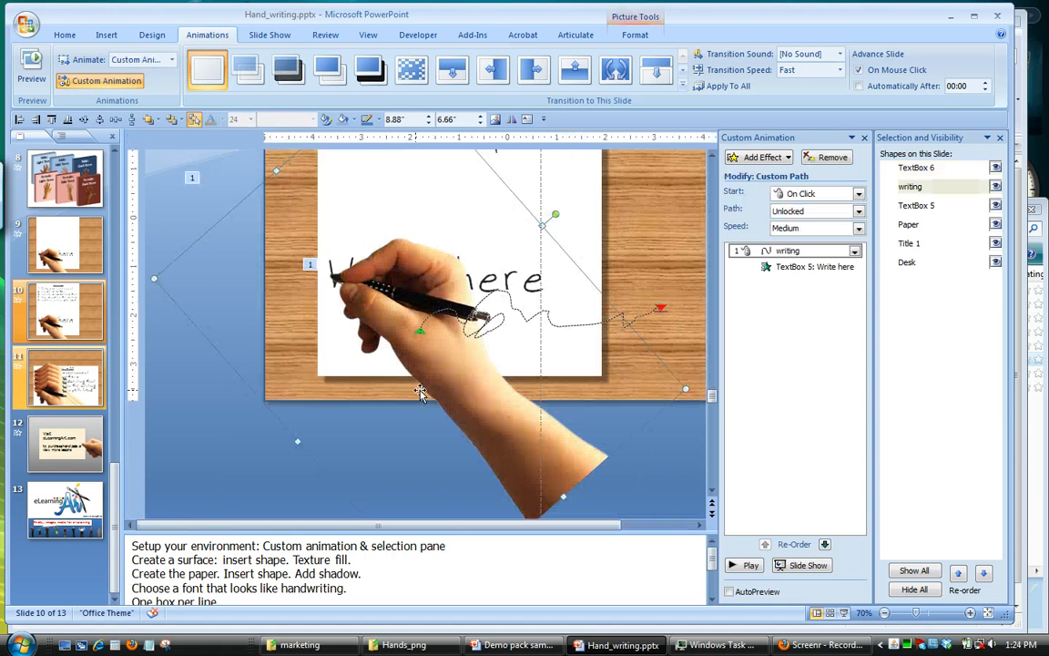
mouse_move(455, 281)
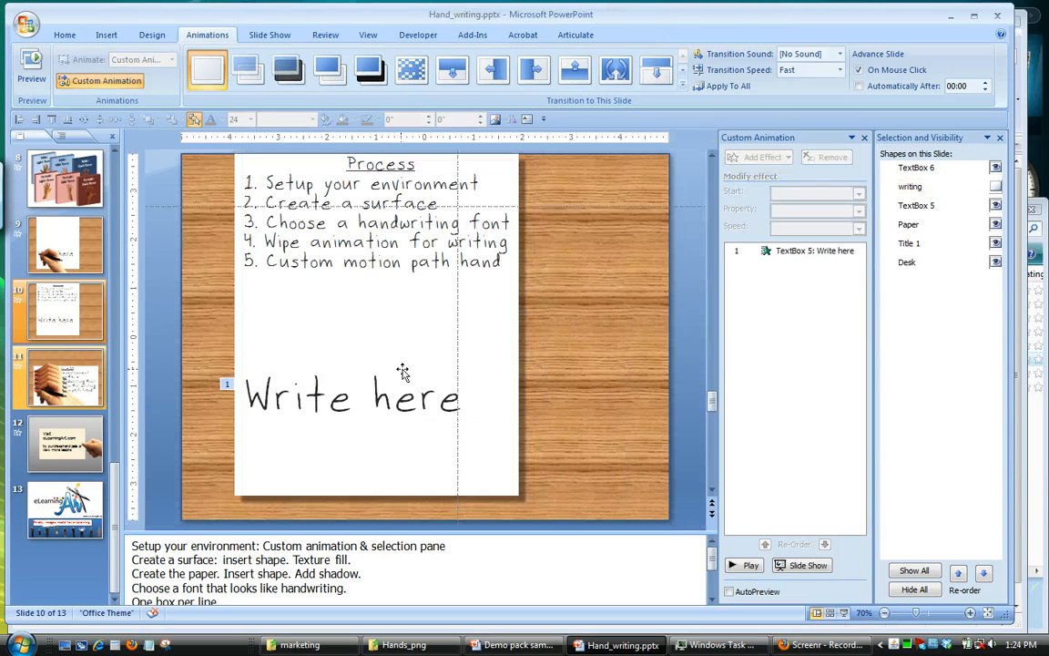
- Keep the Write here text's Wipe entrance effect and preview the slide's animations
click(350, 397)
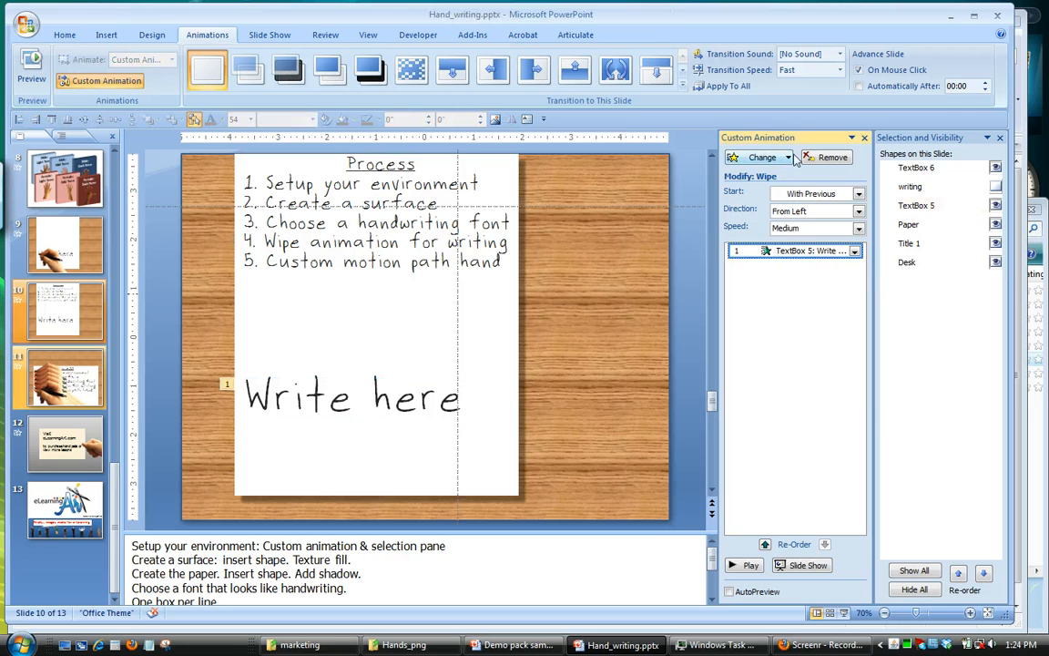
click(761, 157)
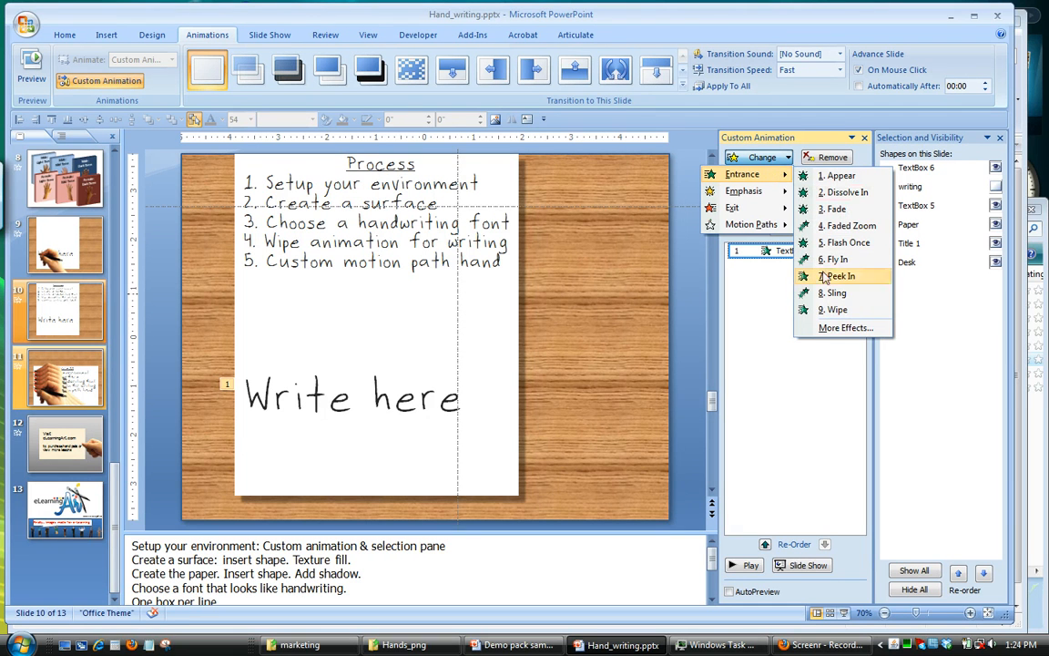
click(839, 277)
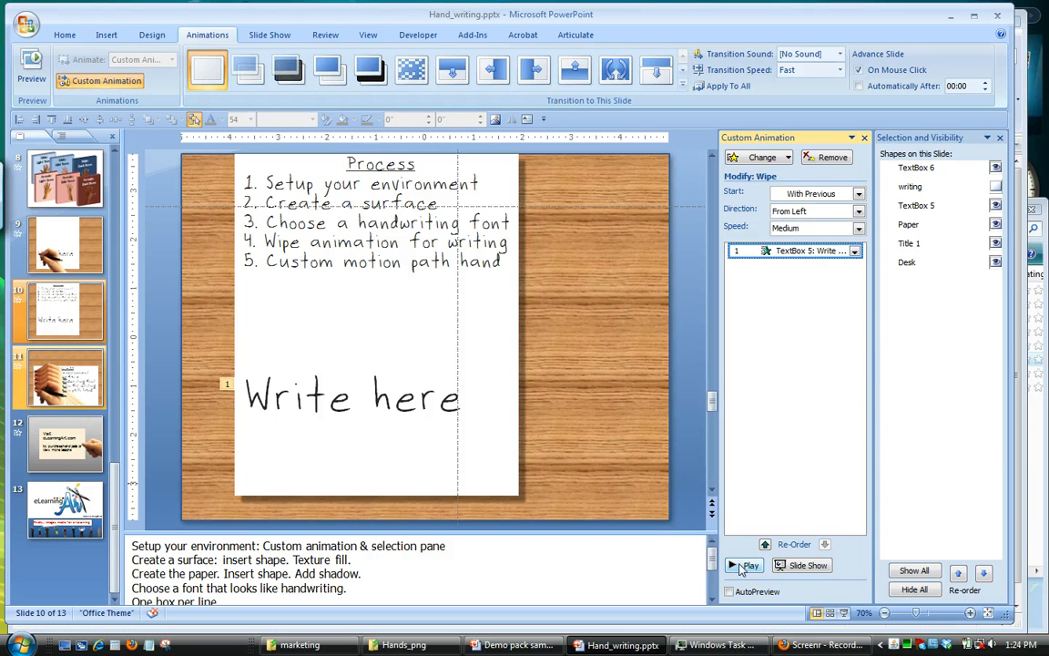
click(747, 565)
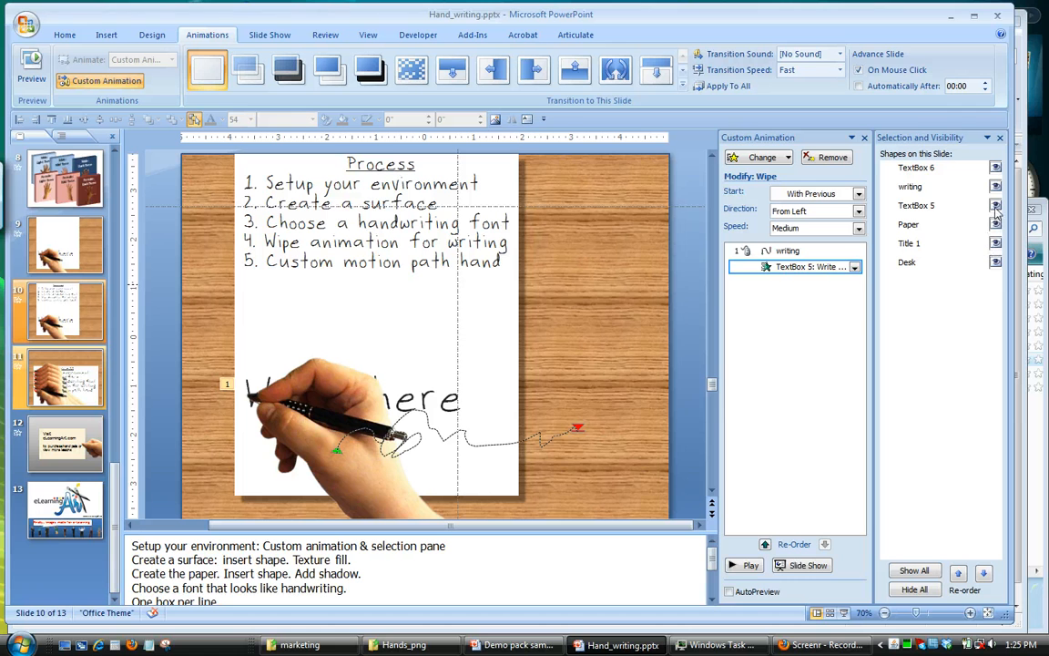
- Hide the Write here text, preview once, then remove the hand's existing animation effect
click(995, 204)
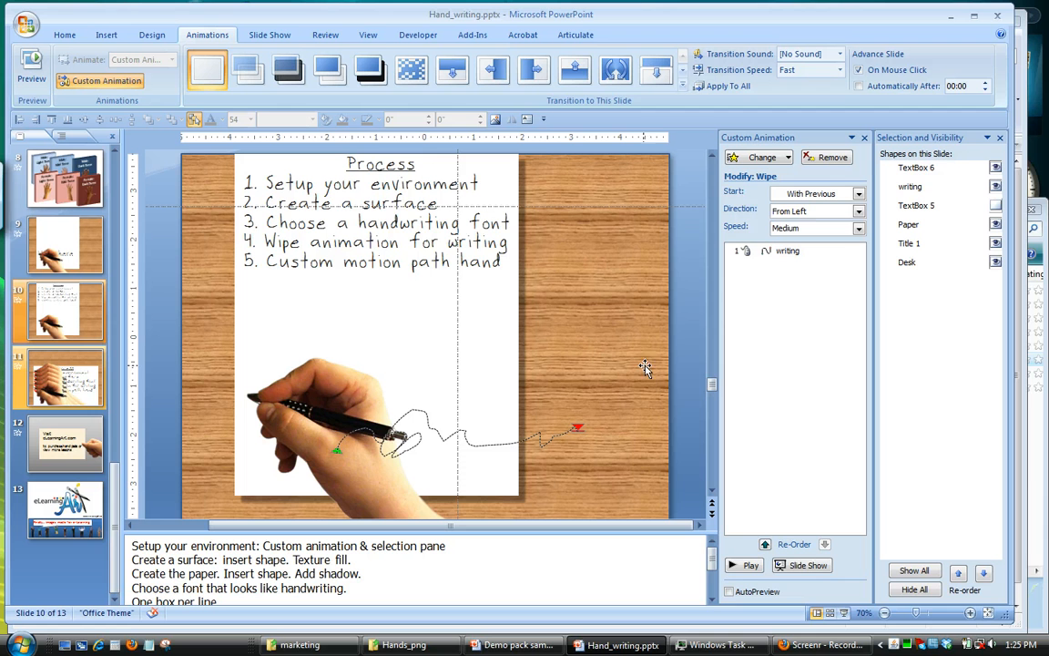
mouse_move(339, 451)
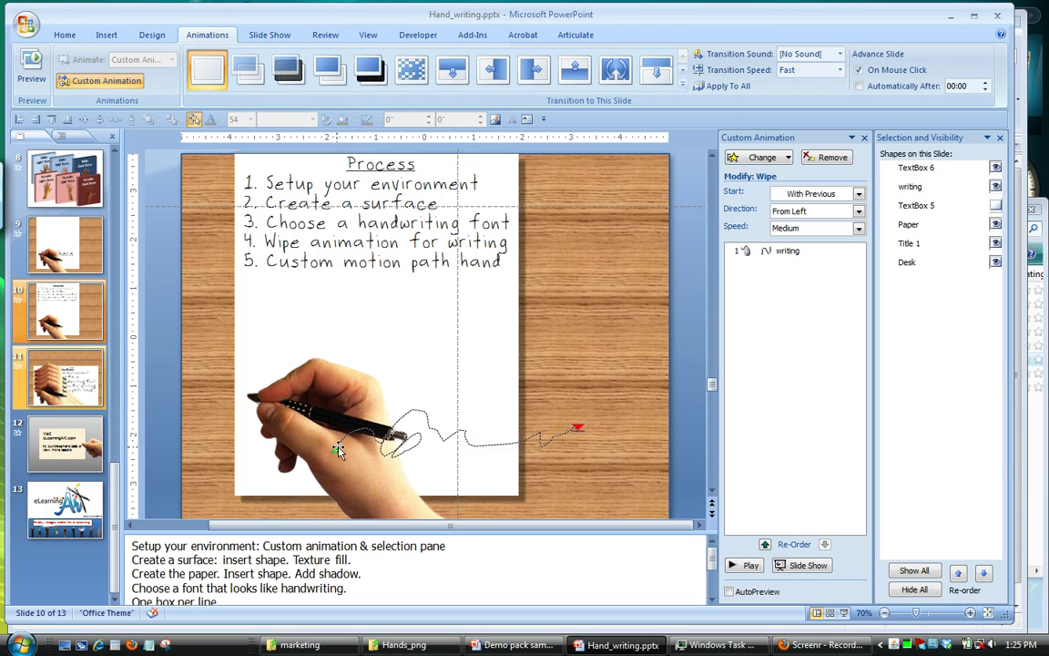
click(751, 565)
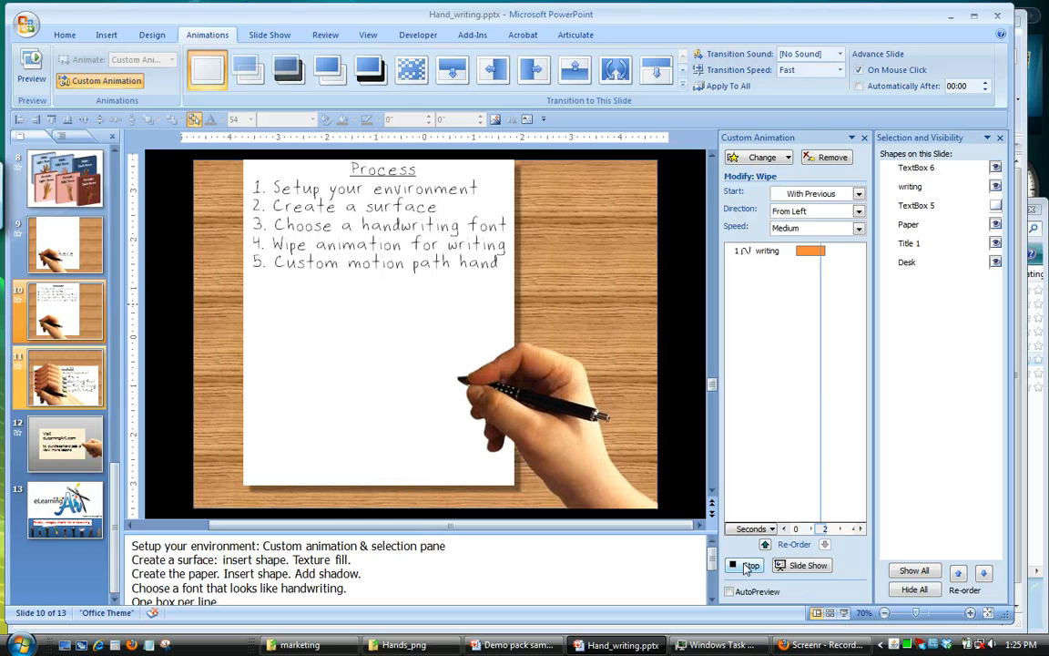
click(749, 565)
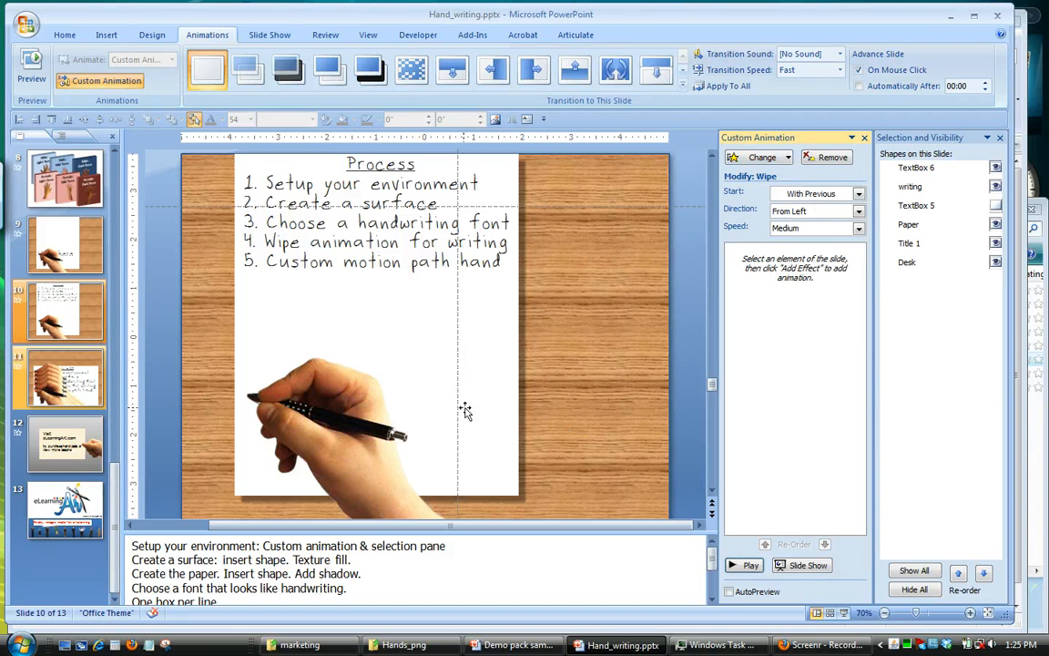
- Draw a custom motion path tracing the hand across the paper and preview it
click(758, 156)
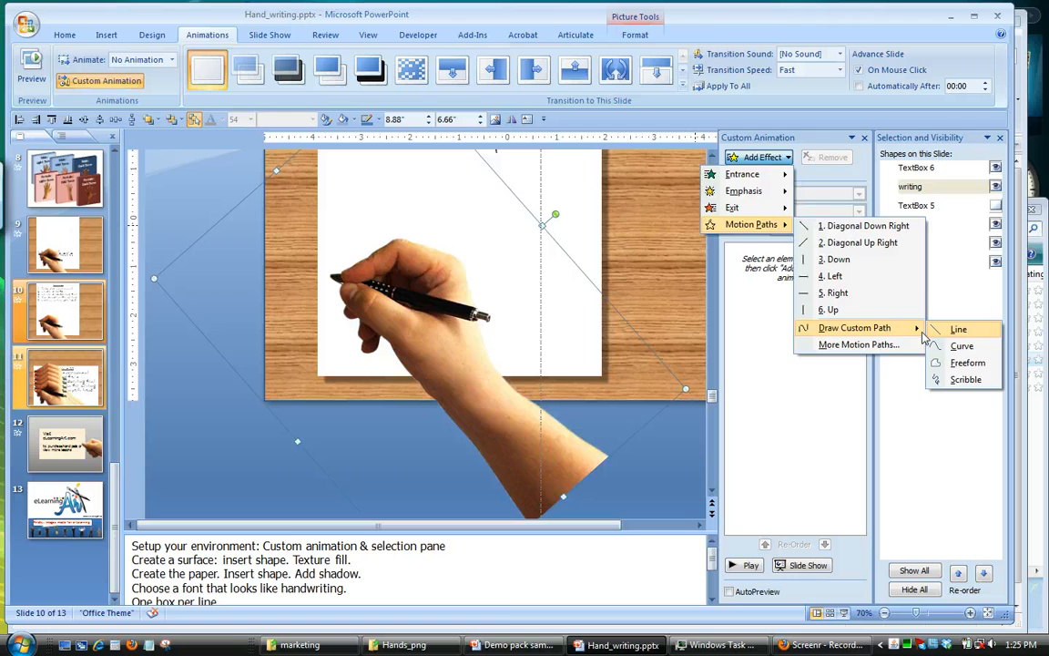
click(958, 328)
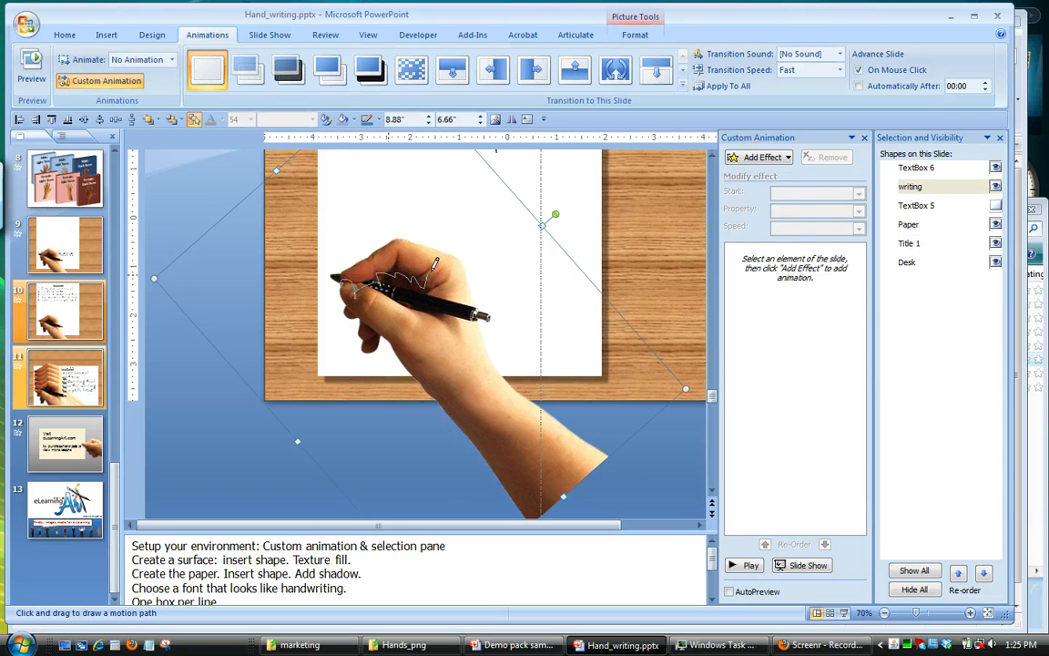
drag(435, 277, 539, 273)
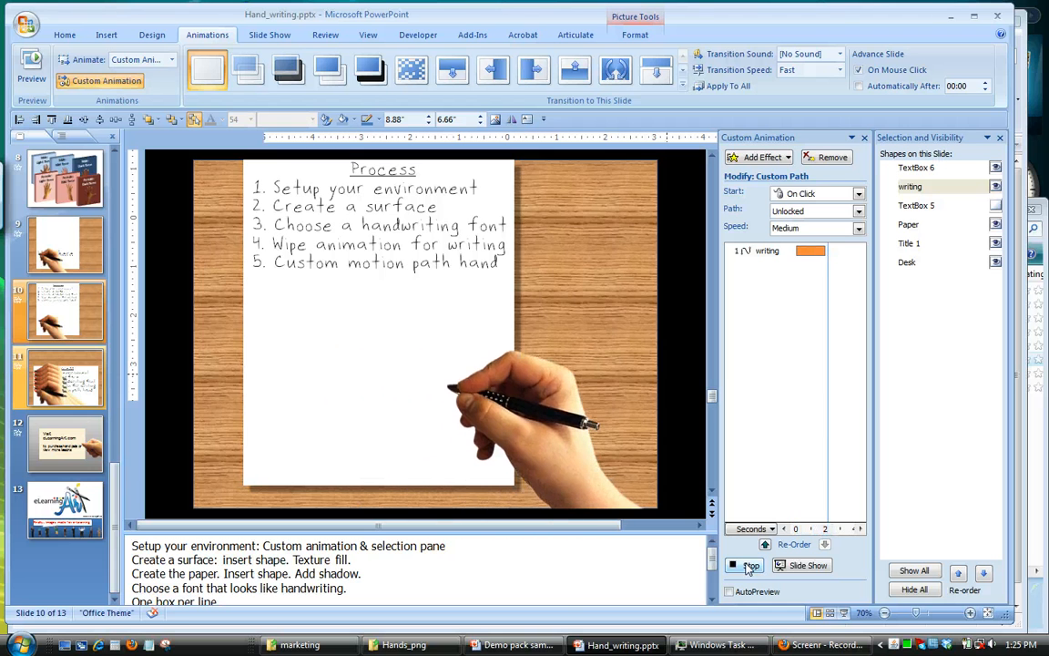
click(747, 565)
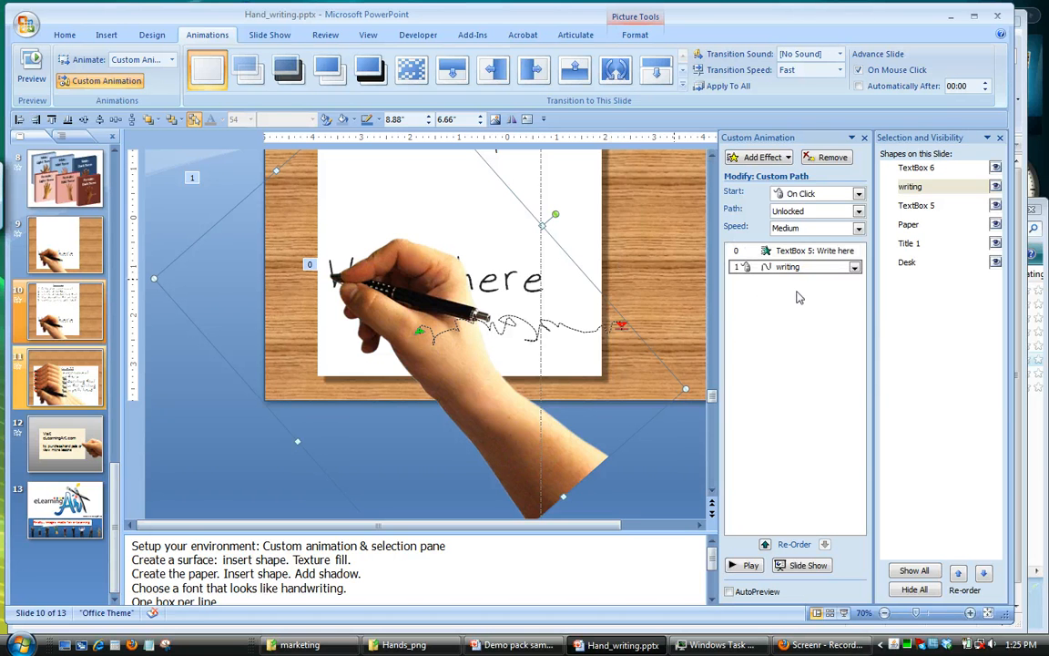
mouse_move(787, 266)
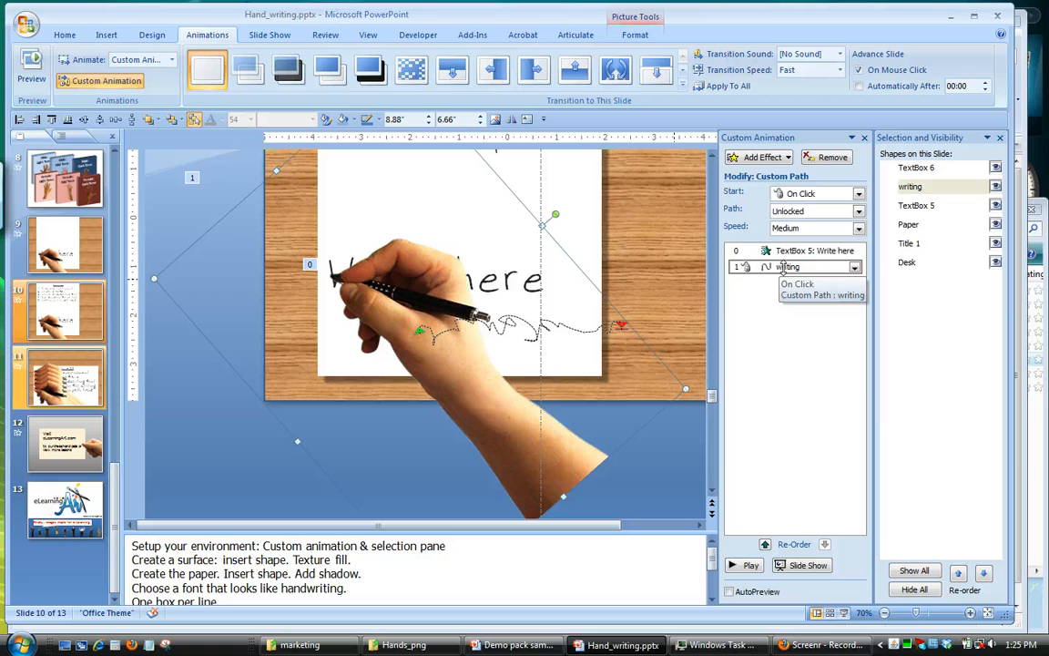
- Set the hand's motion path to Start With Previous and preview it alongside the text wipe
click(853, 266)
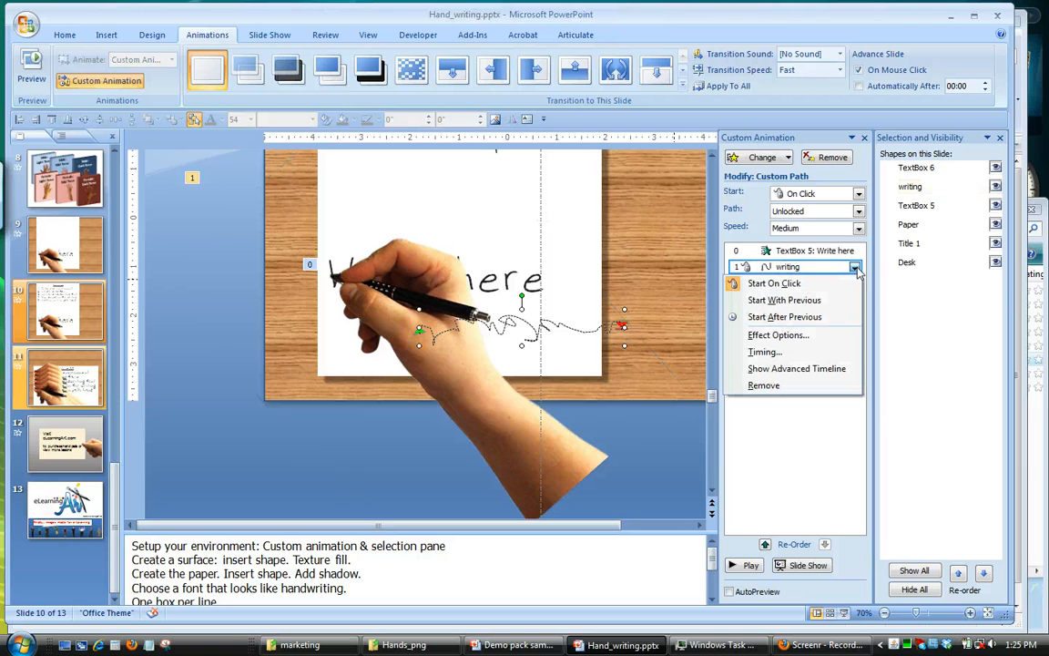
click(784, 299)
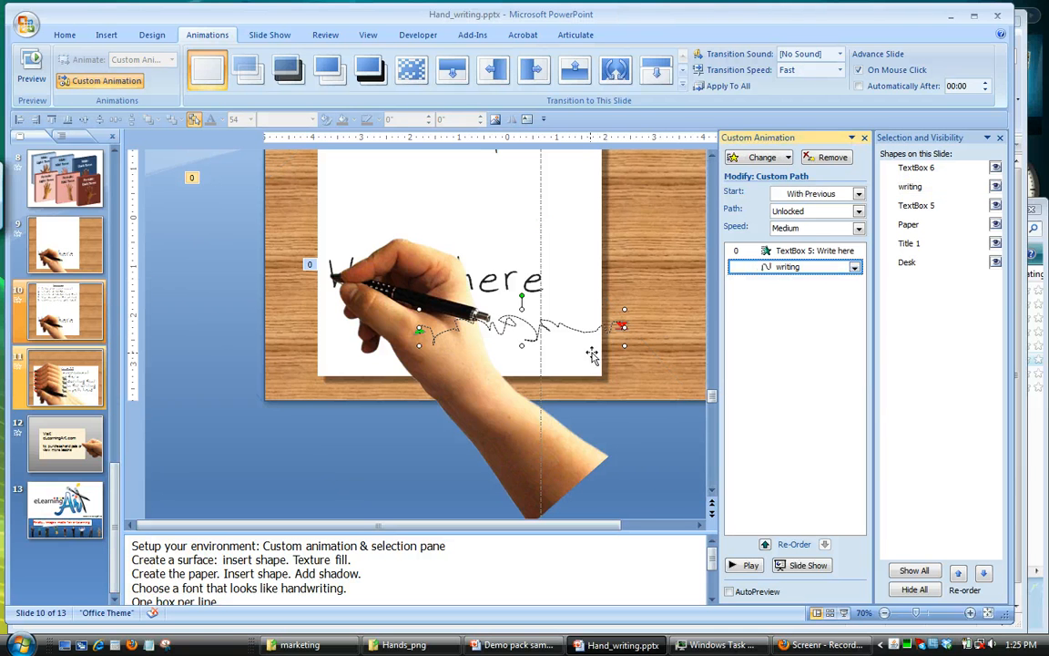
click(749, 565)
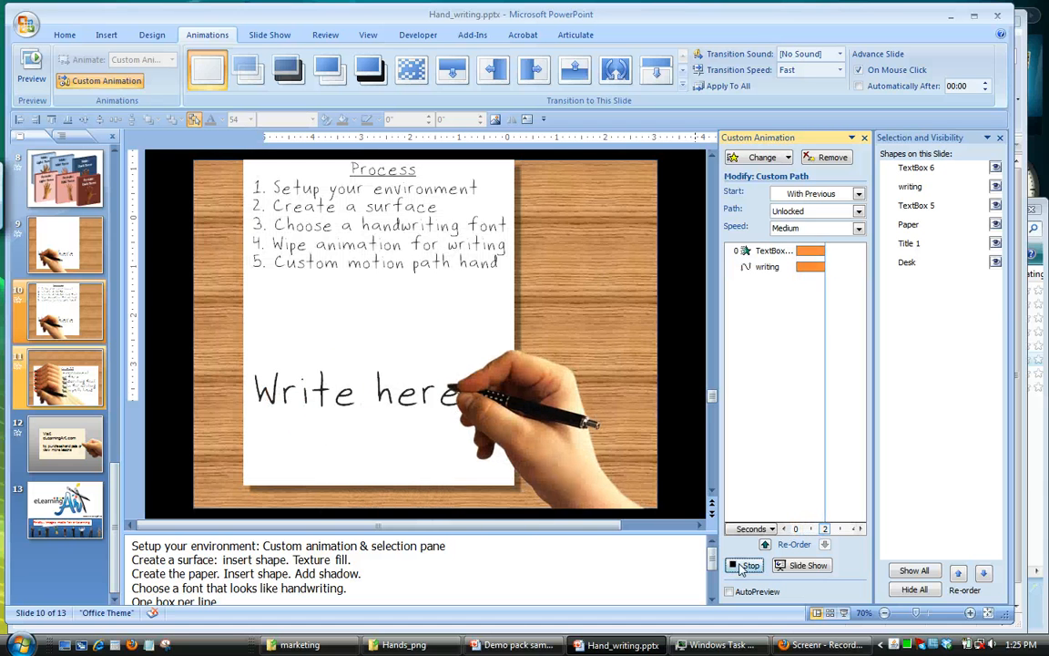
click(748, 564)
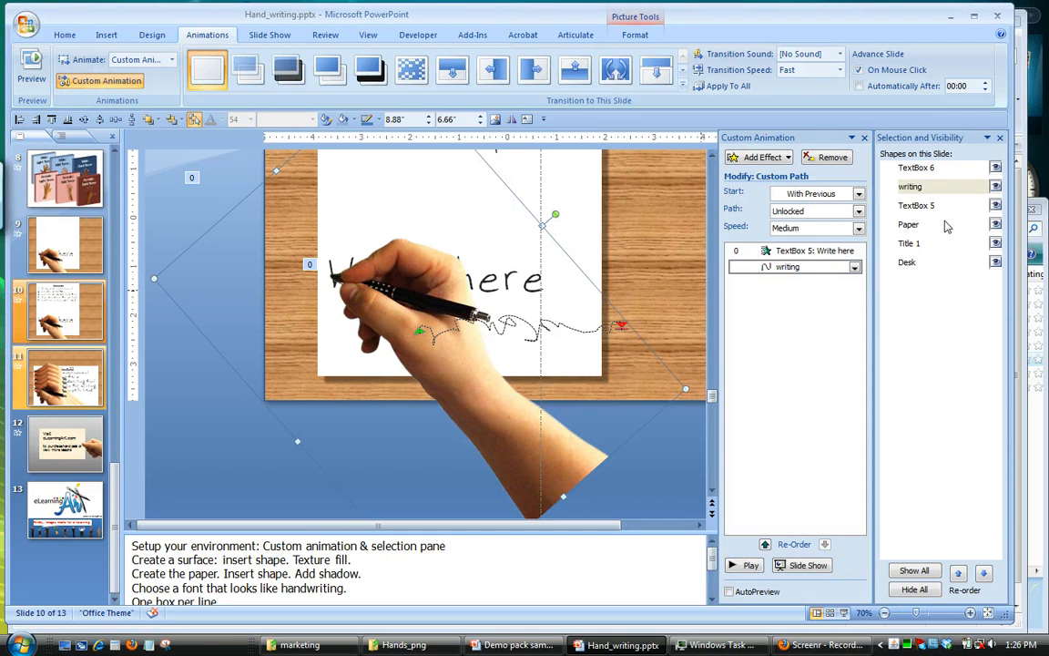
- Select the Write here text box and choose a new speed for its wipe effect
click(916, 204)
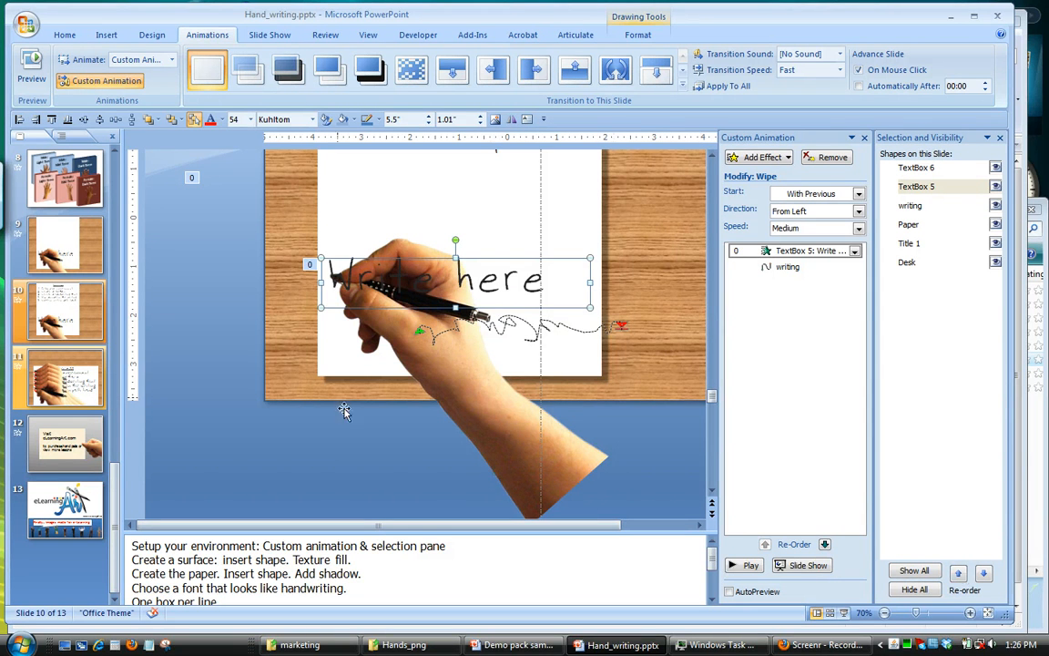
click(751, 565)
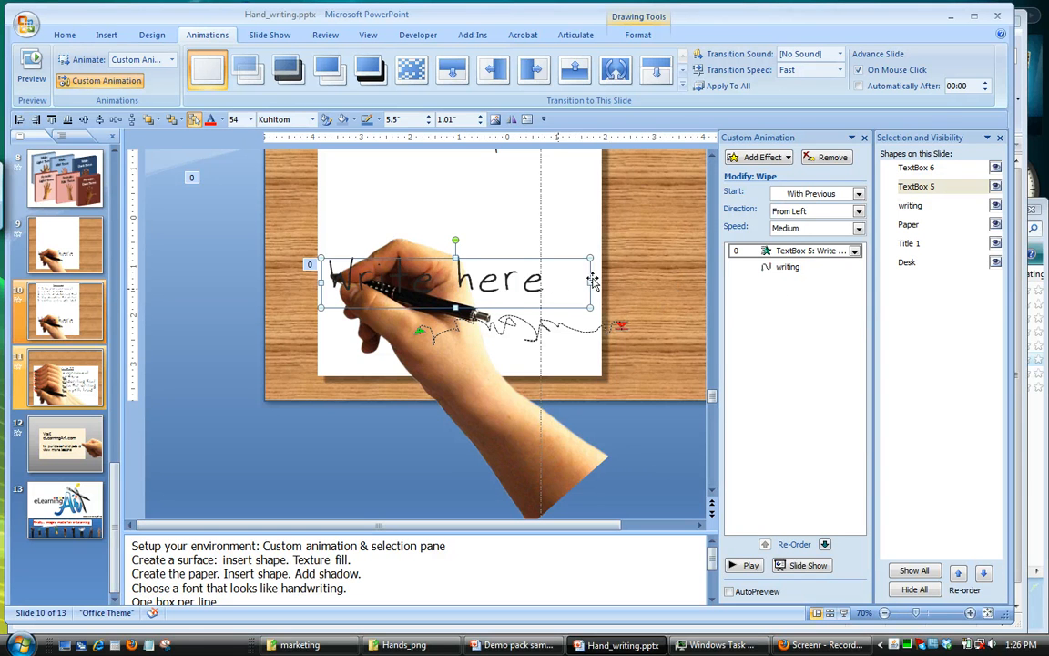
mouse_move(496, 296)
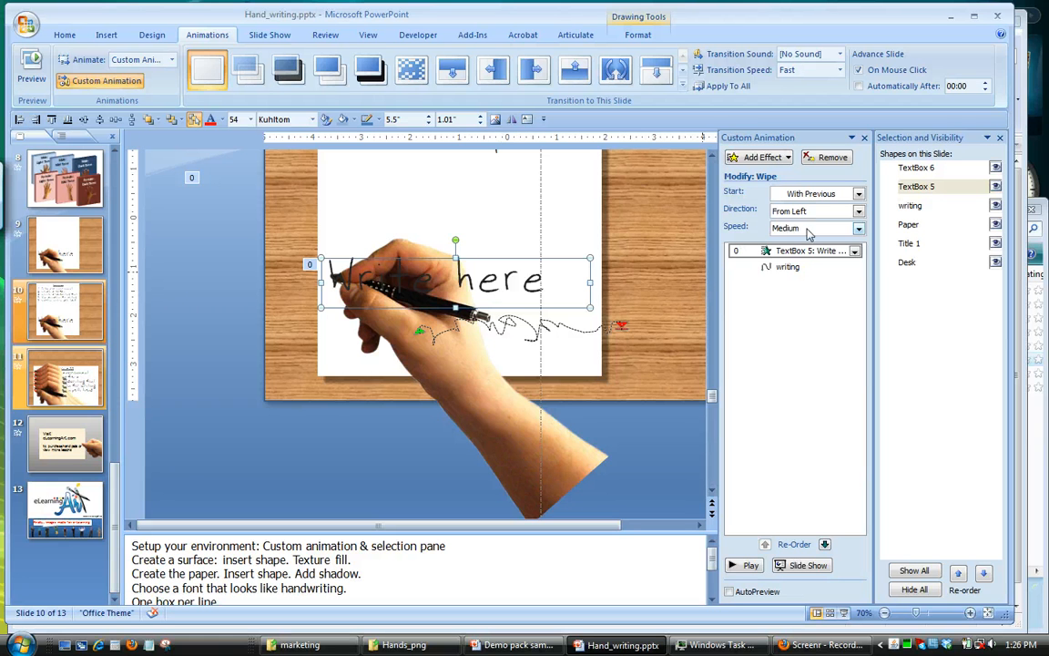
click(856, 228)
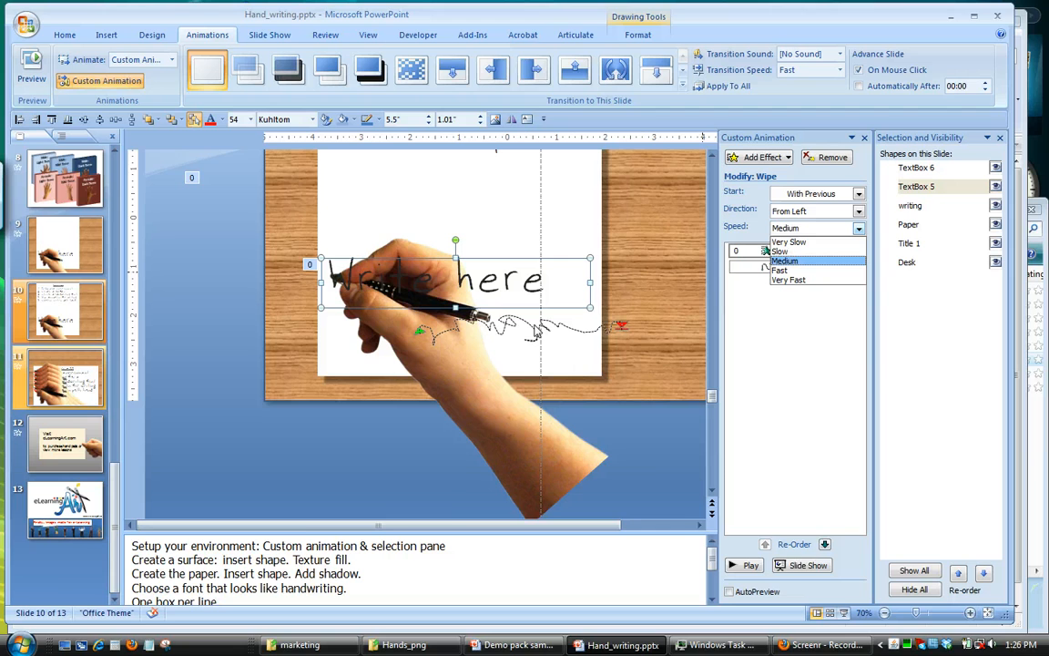
click(807, 565)
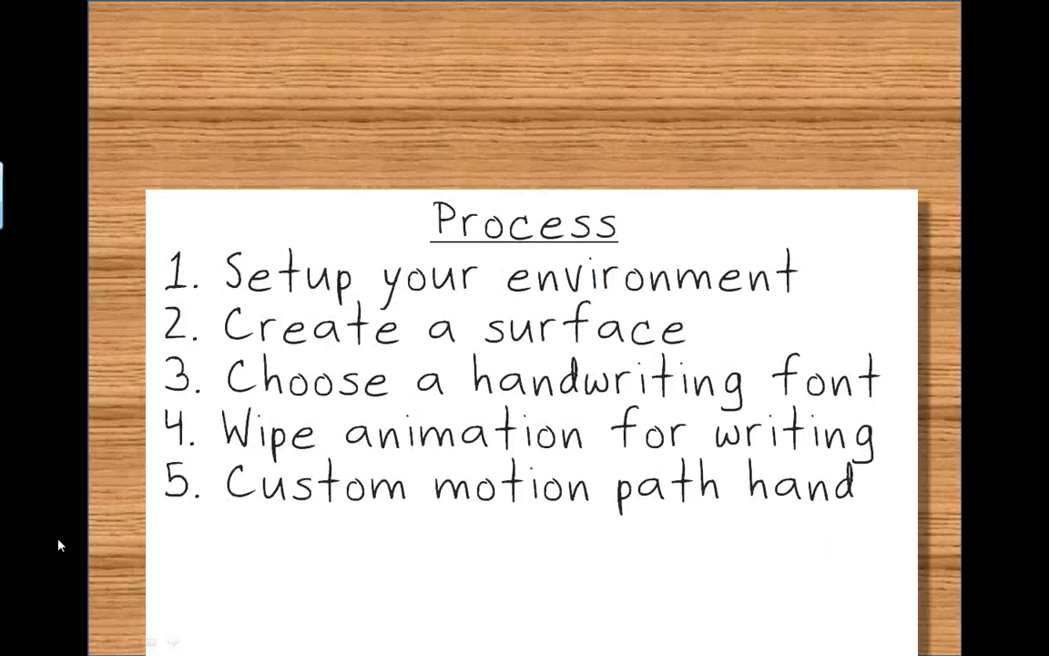